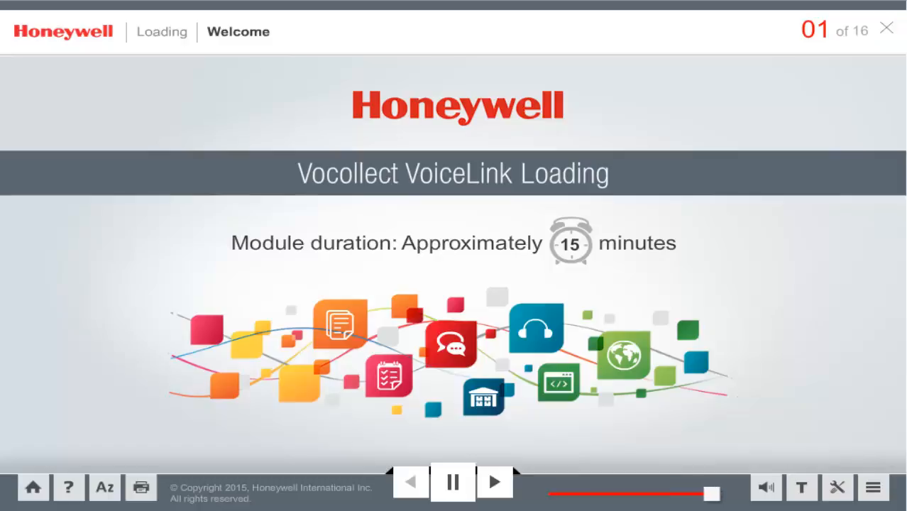
Step: Advance from the welcome slide to slide 2, Objectives, and play it
left_click(493, 481)
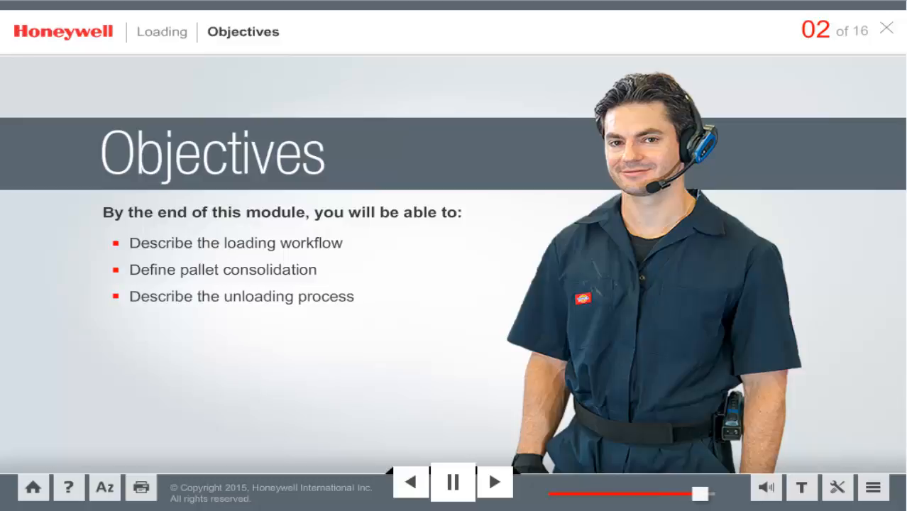
left_click(451, 481)
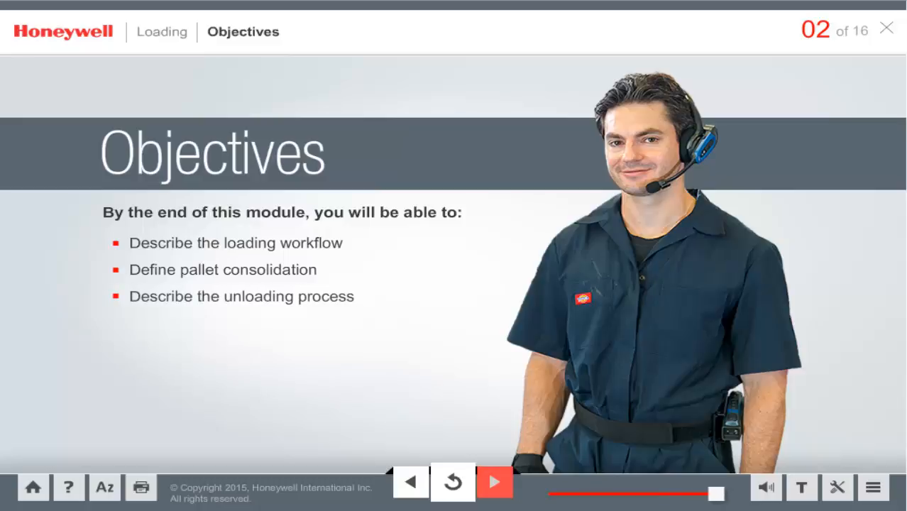
Step: Advance to slide 3, Loading workflow, and play it through to pallet consolidation
left_click(494, 483)
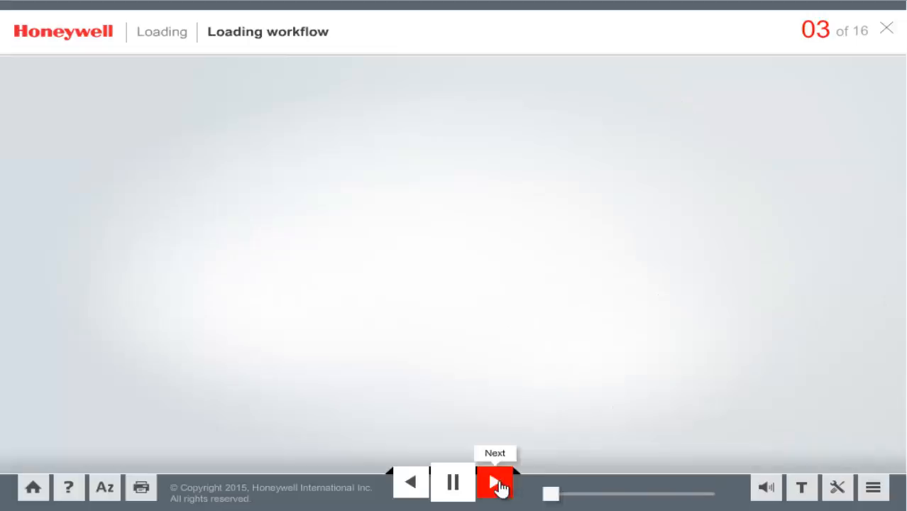
left_click(494, 483)
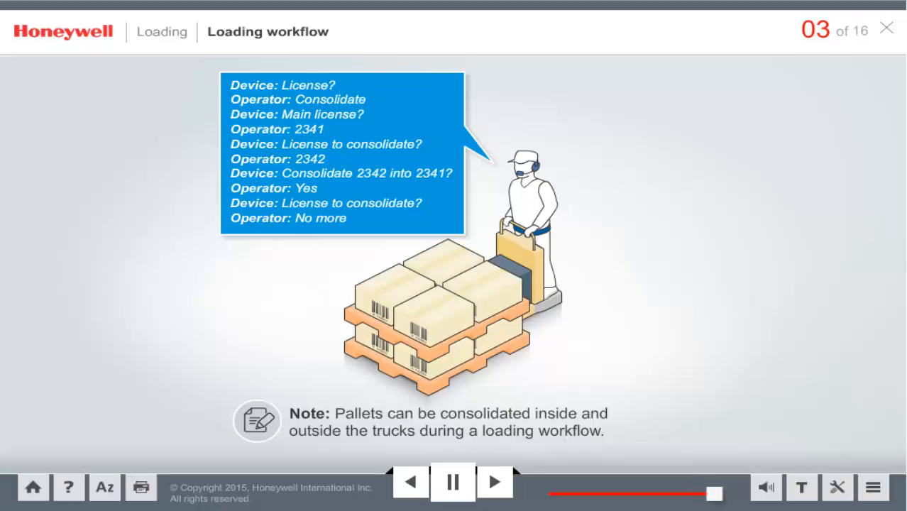
left_click(451, 481)
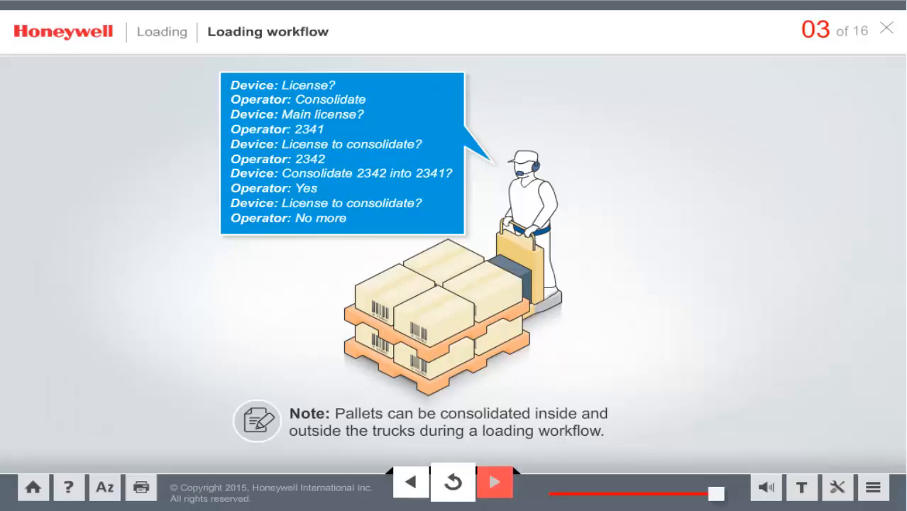
Step: Play slide 4, Loading VoiceApplication, then move on to Specifying a load and license
left_click(494, 483)
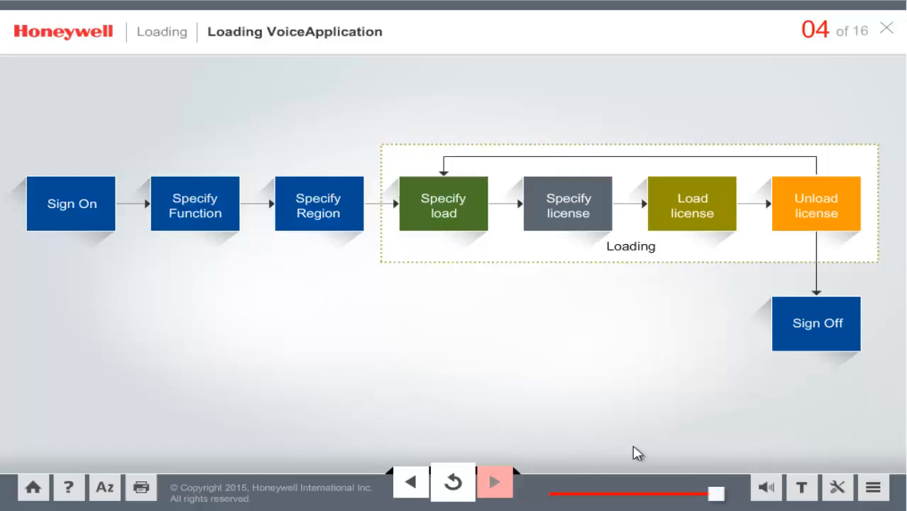
left_click(493, 482)
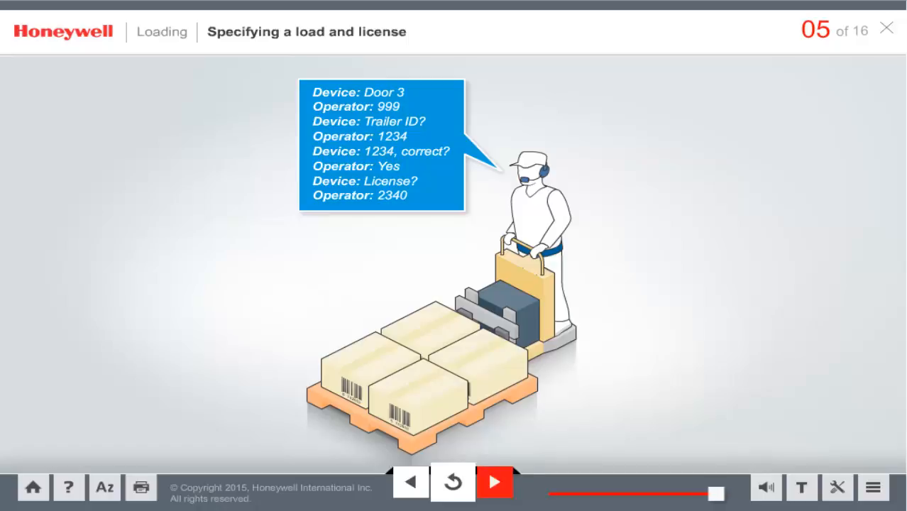
mouse_move(494, 482)
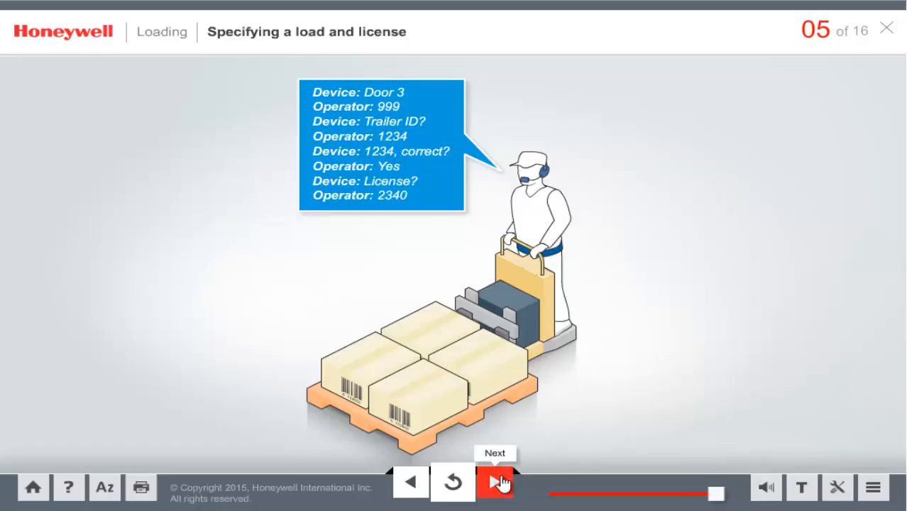
Step: Advance to slide 6, Load license, with its decision flowchart
left_click(494, 482)
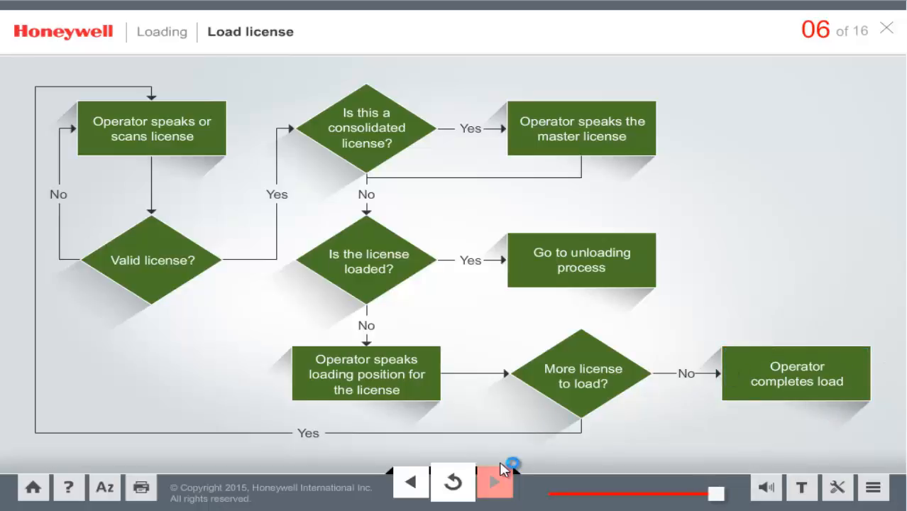
Step: Move on toward slide 8, Region settings, with the Create Region form
left_click(494, 482)
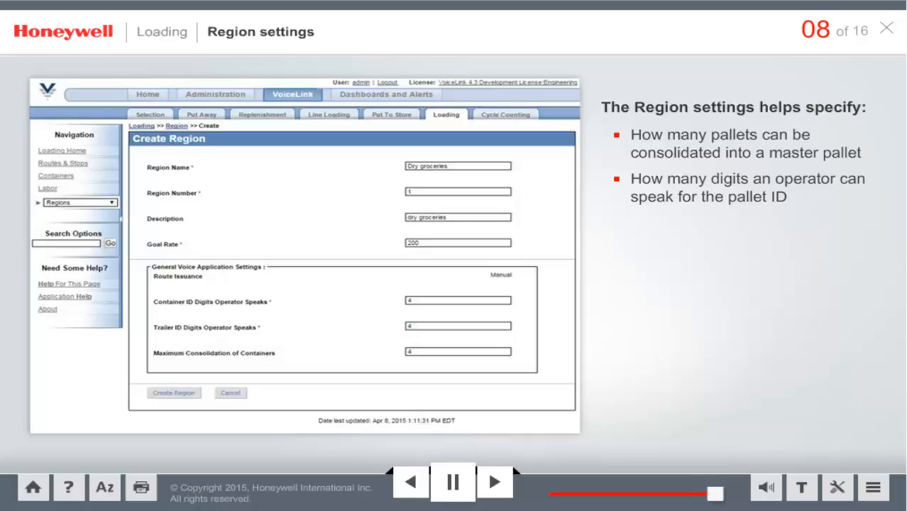
Step: Reach the Summary slide and read points 1 and 2 on consolidation
left_click(494, 483)
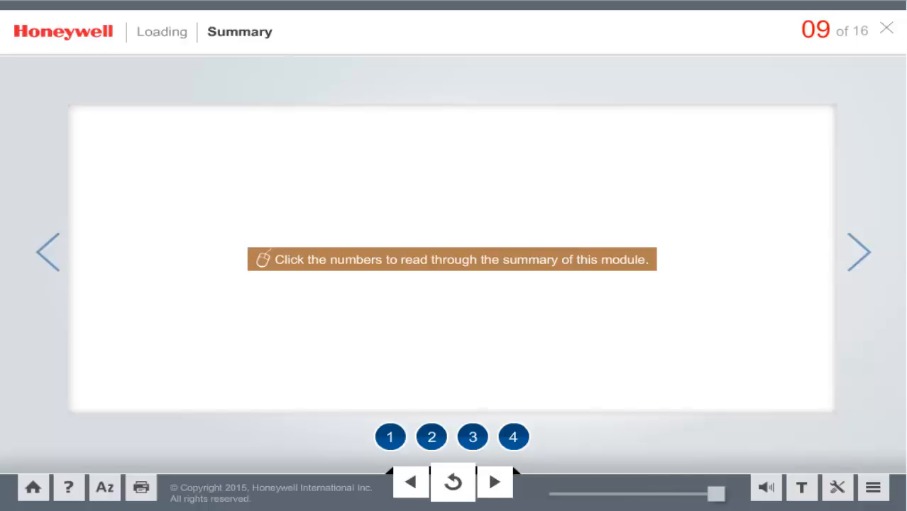
left_click(389, 437)
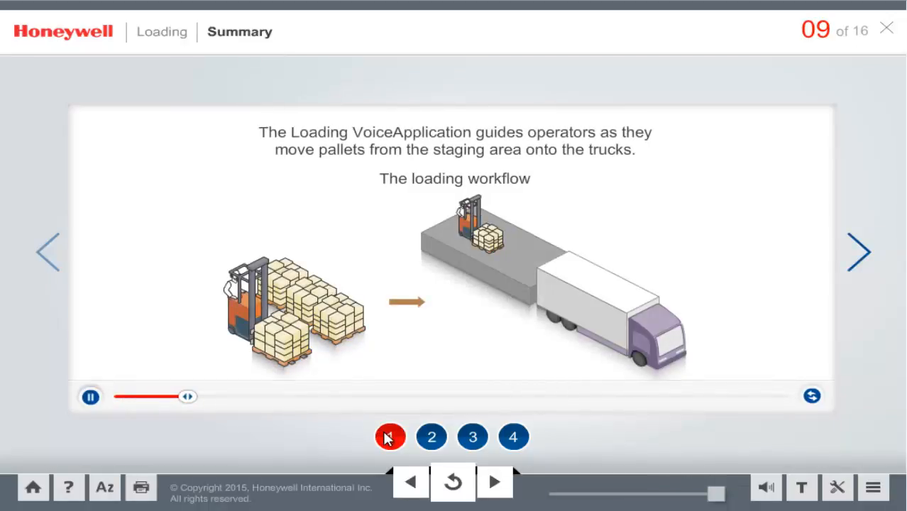
left_click(389, 437)
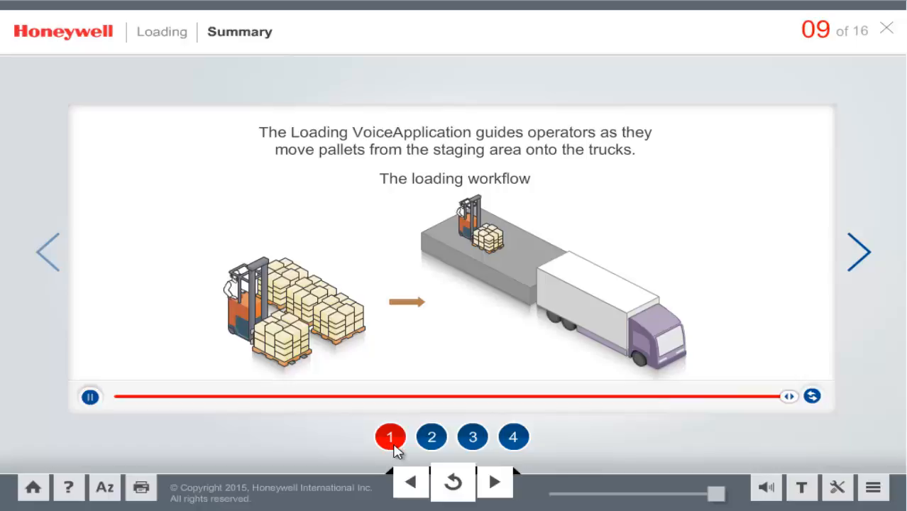
left_click(431, 437)
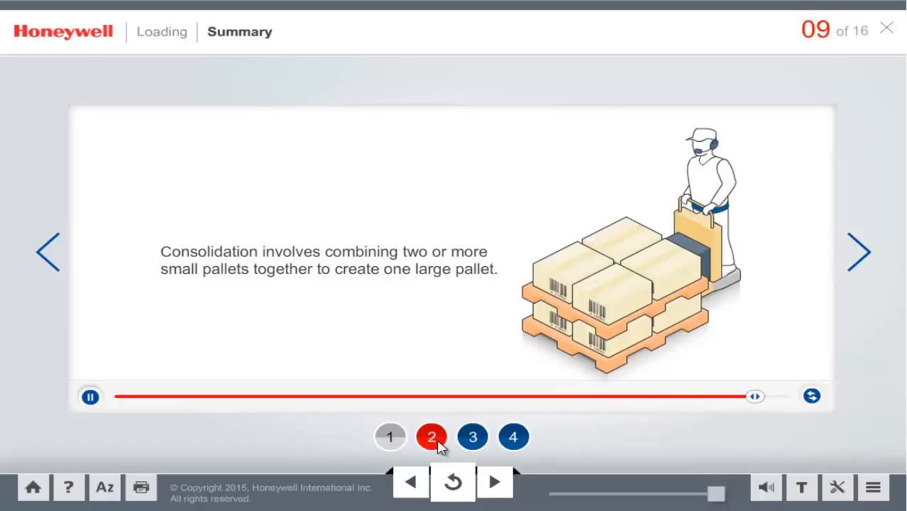
Step: Read summary points 3 and 4 on unloading, then continue to the quiz introduction
left_click(472, 437)
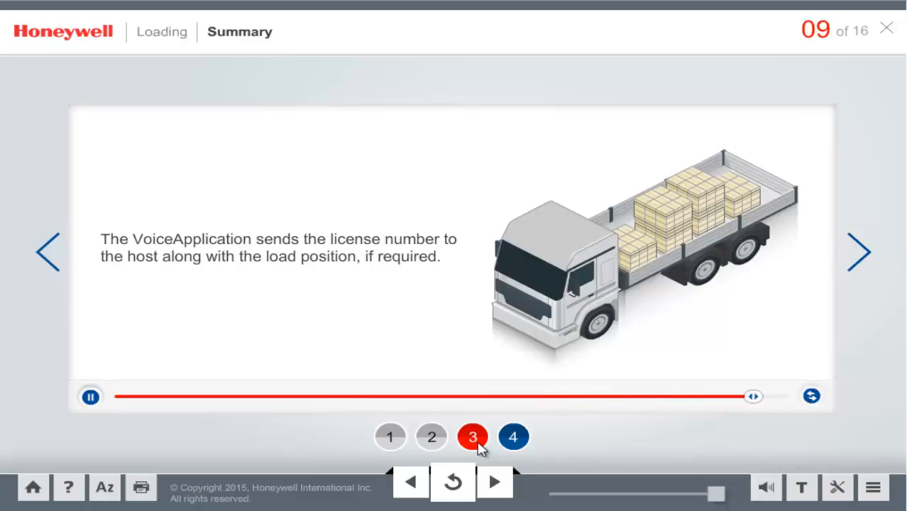
left_click(513, 437)
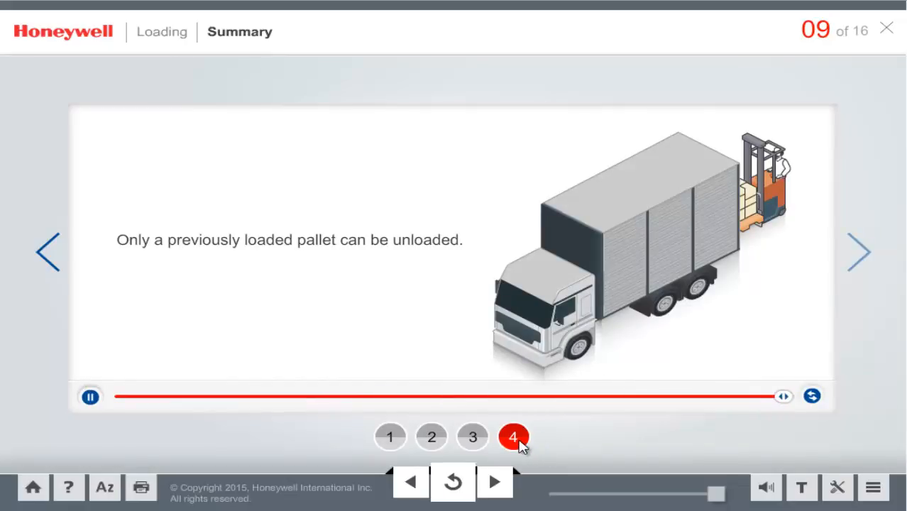
left_click(494, 481)
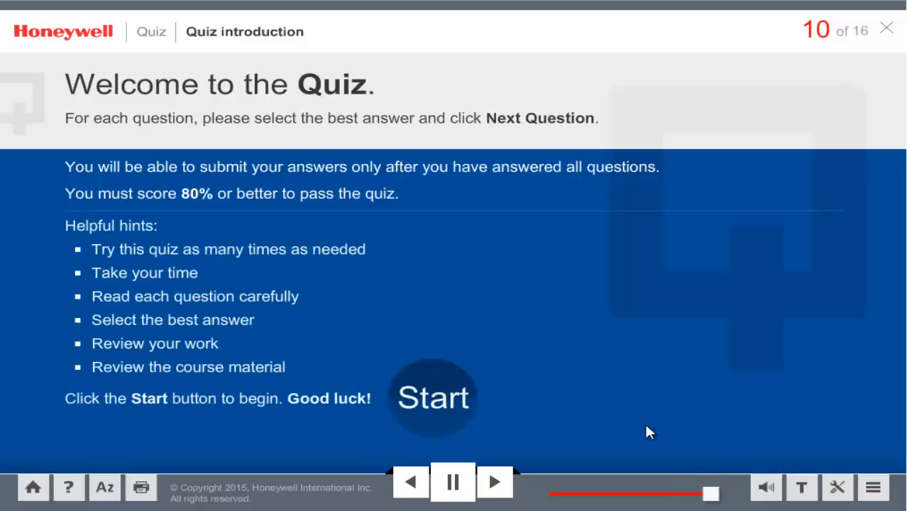
Step: Proceed to the slide 16 Congratulations feedback showing a 100% quiz score
left_click(433, 396)
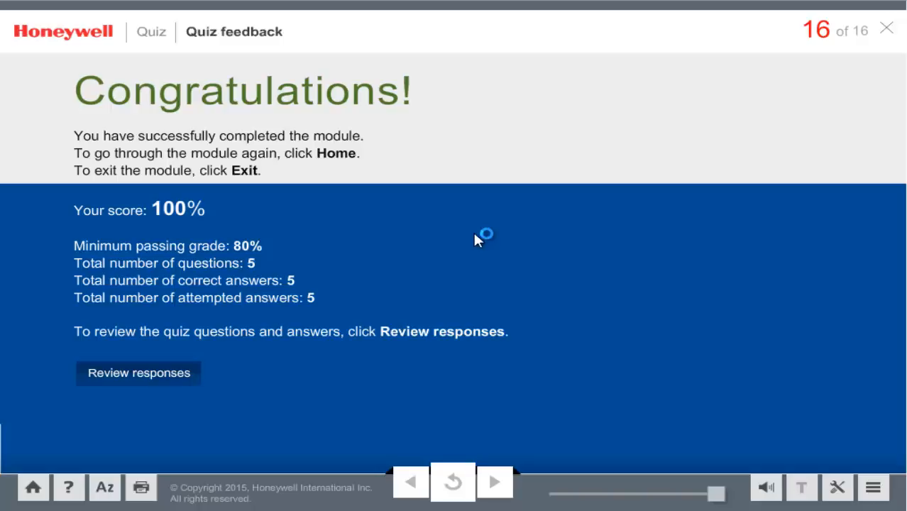
mouse_move(477, 240)
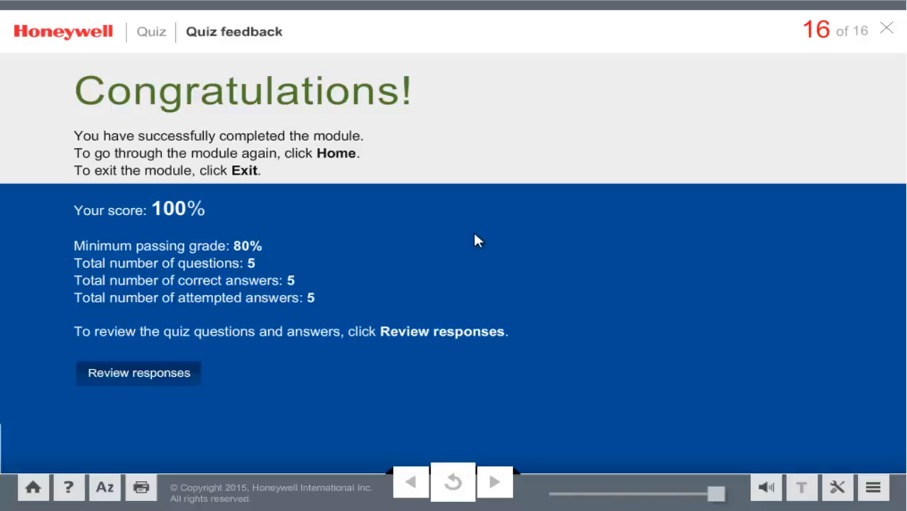